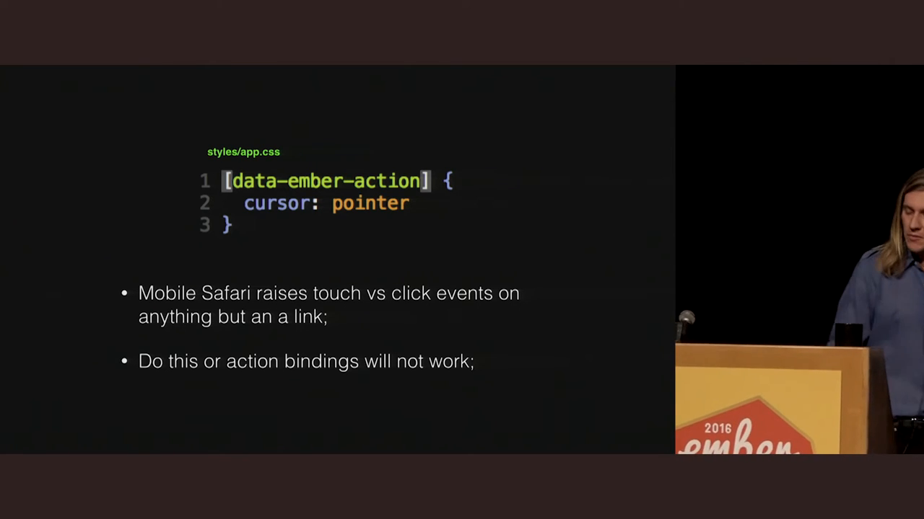
pyautogui.press('Right')
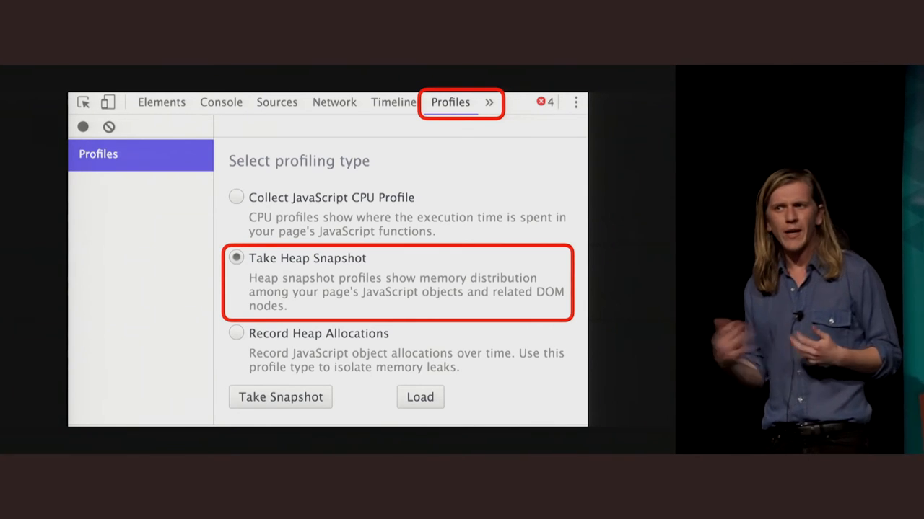
pyautogui.click(280, 396)
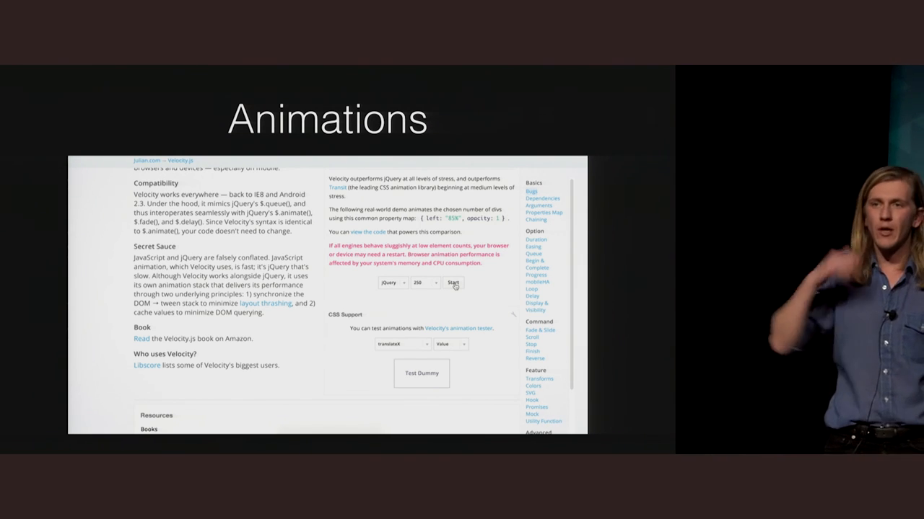
pyautogui.click(453, 283)
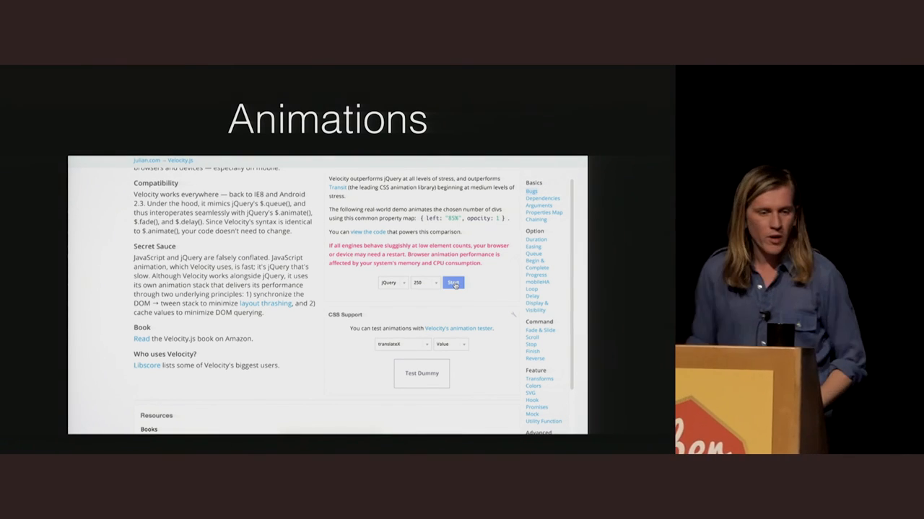
pyautogui.click(453, 282)
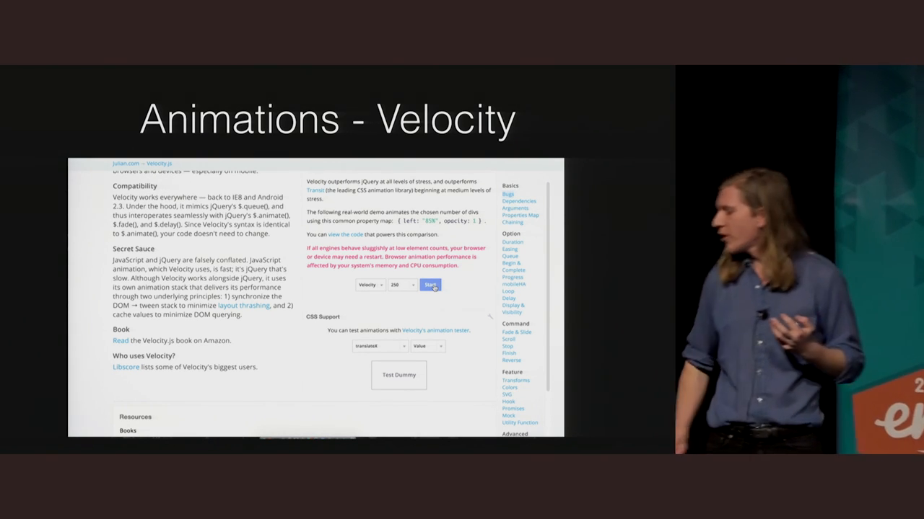
pyautogui.click(430, 284)
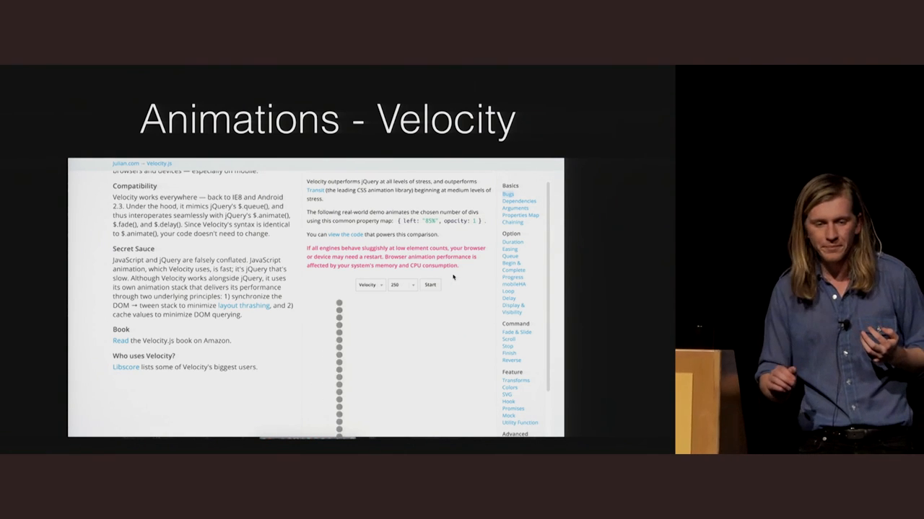